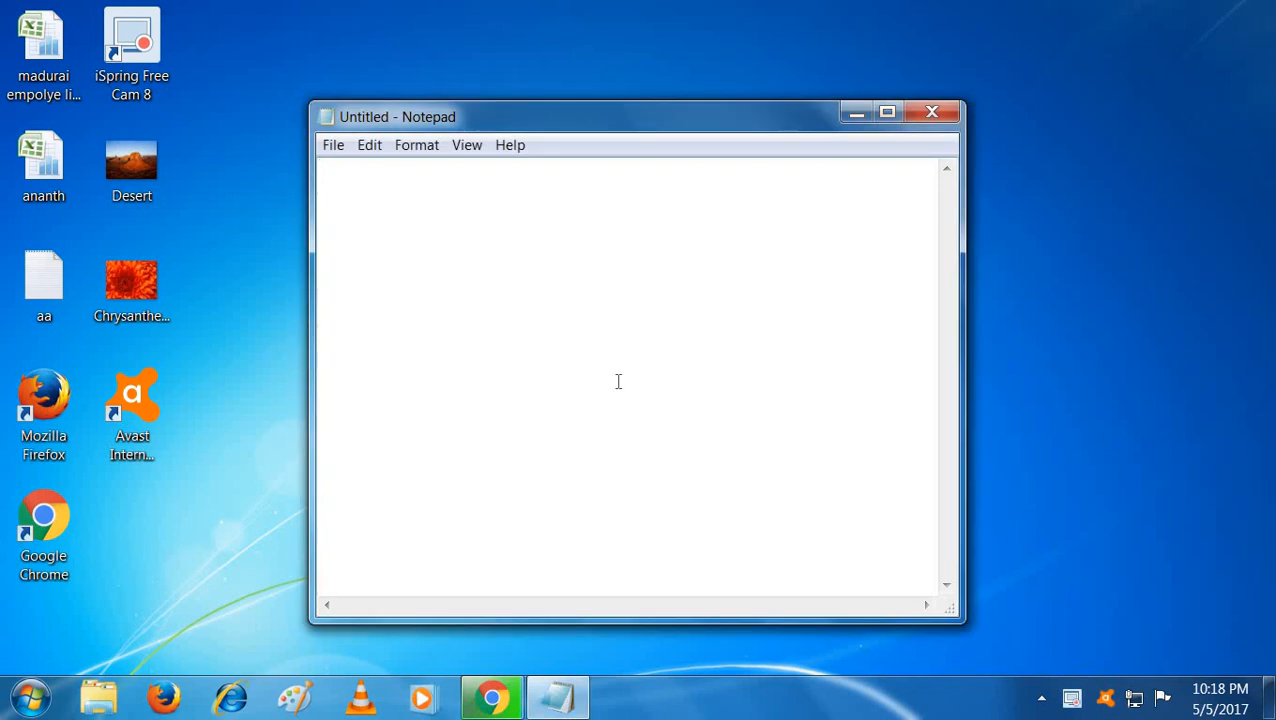
# Step: Write the title line 'to day how to trace inconginto histroy' in Notepad
pyautogui.write('to day')
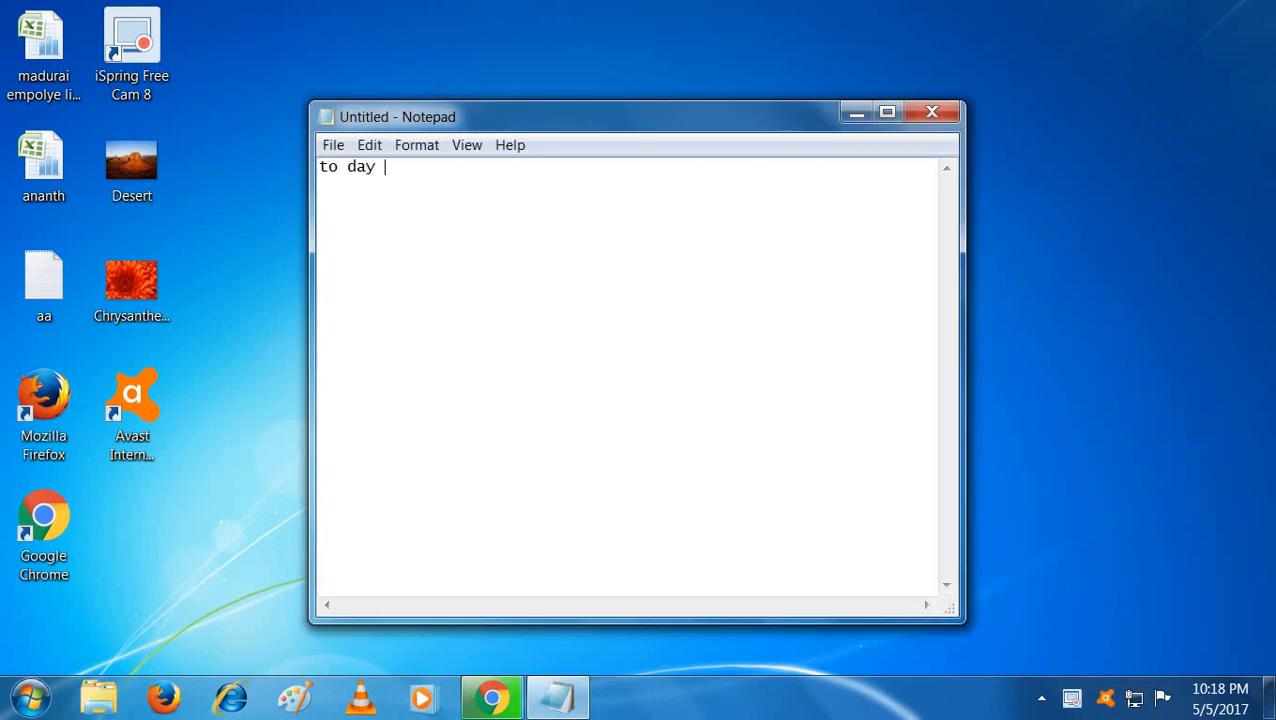
pyautogui.write('how to tr')
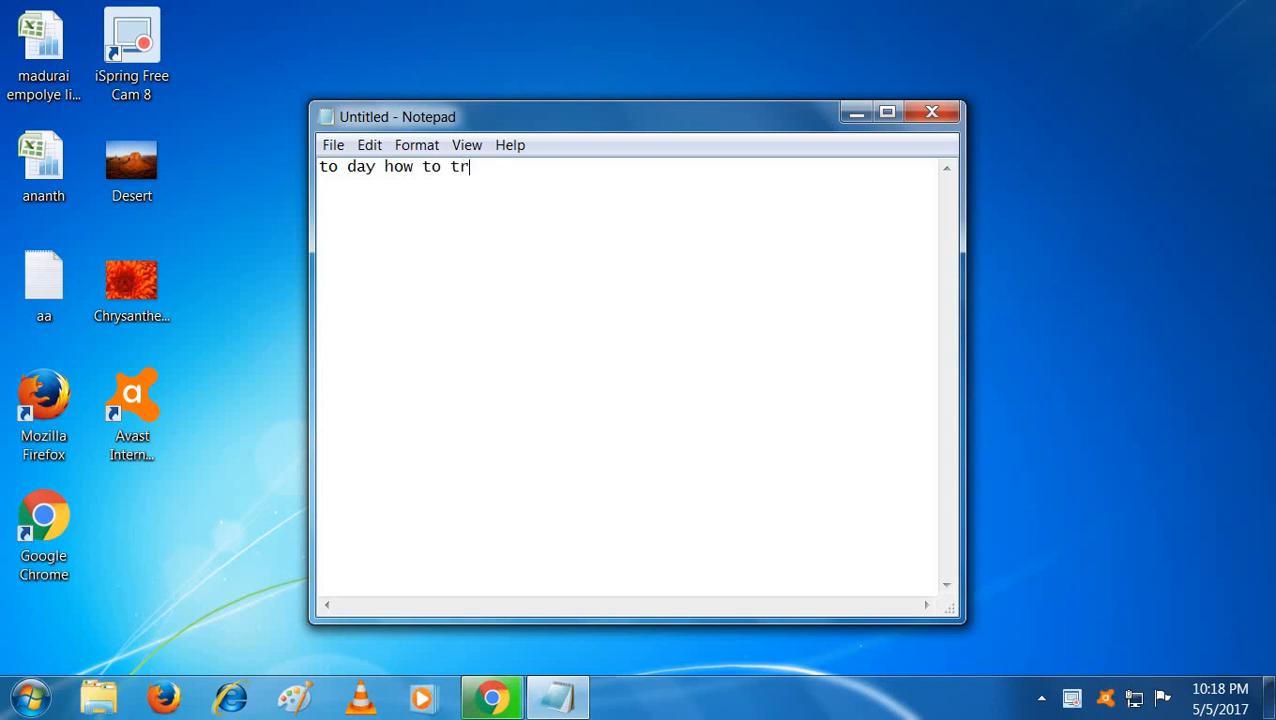
pyautogui.write('ace inconginto')
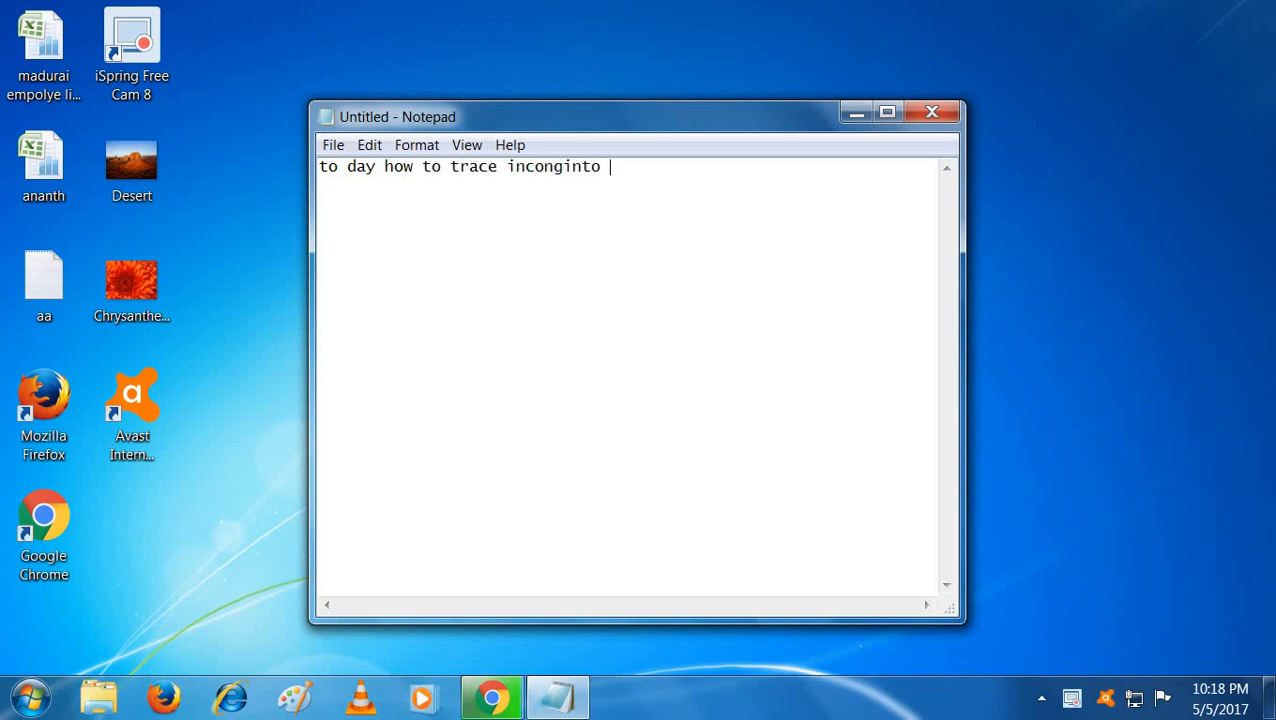
pyautogui.write('histroy')
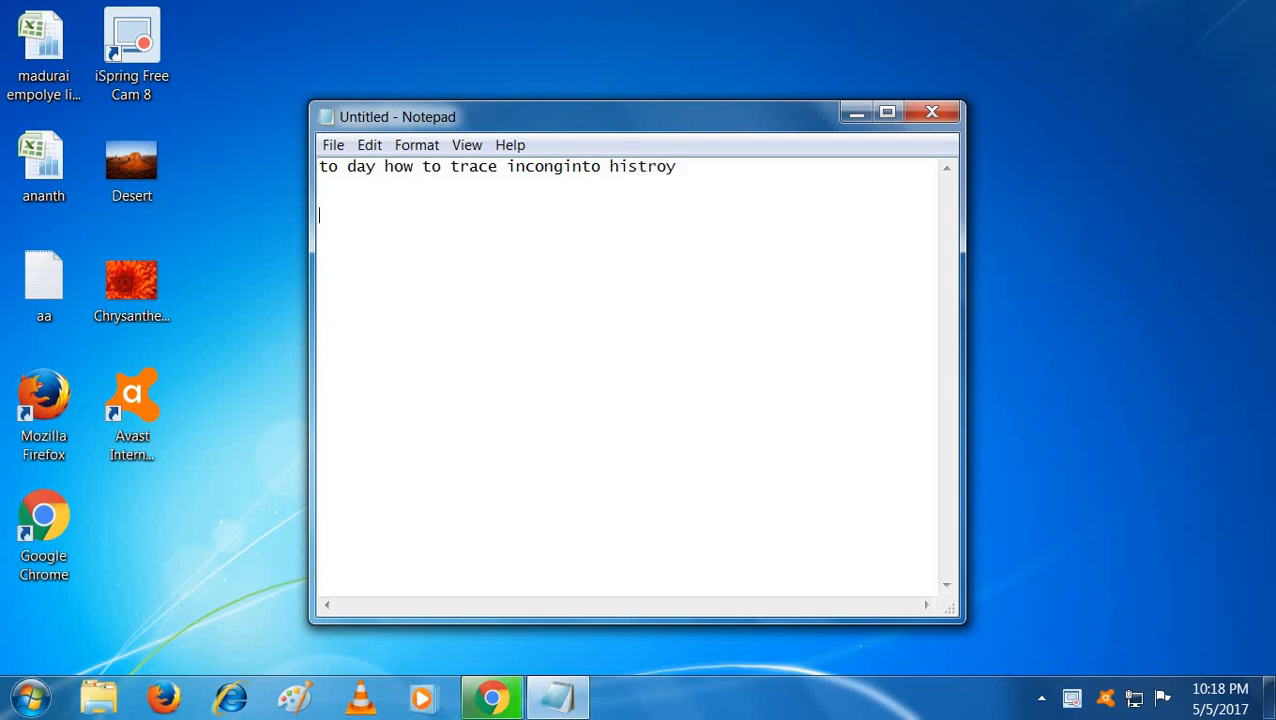
# Step: Add the line 'today i will show you in the simple stepss' and start a new line
pyautogui.write('today')
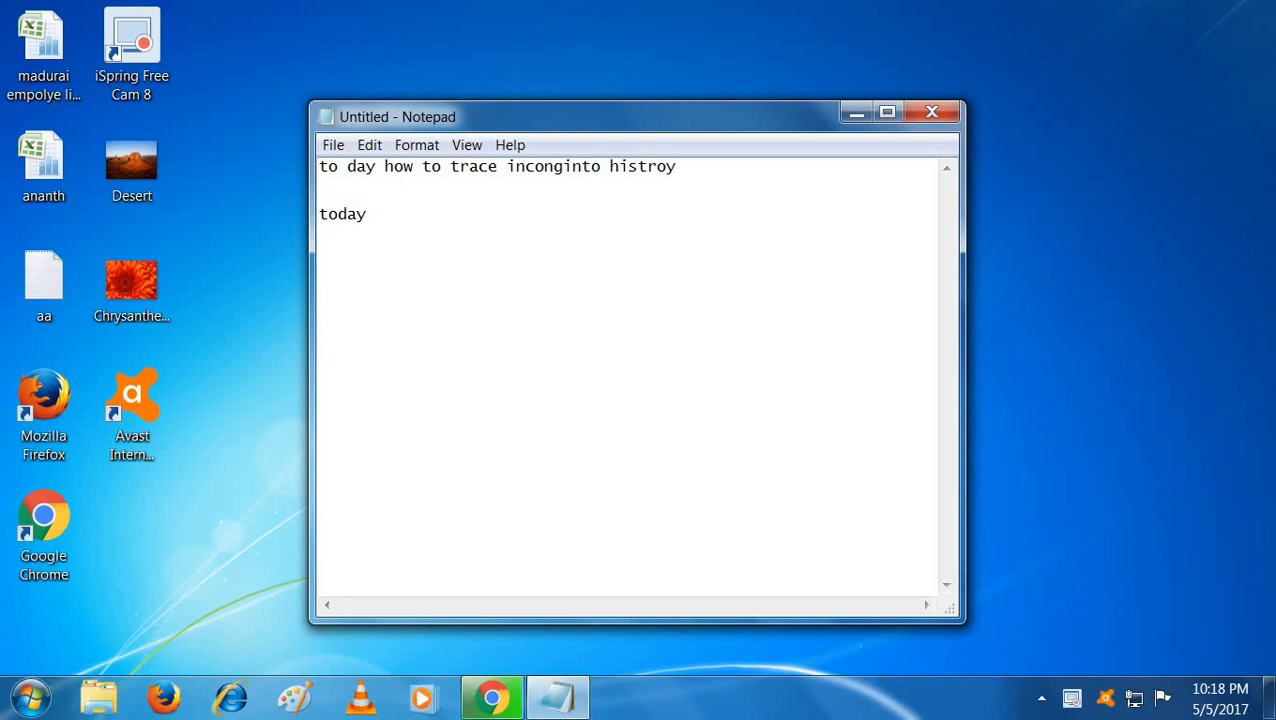
pyautogui.write('i will s')
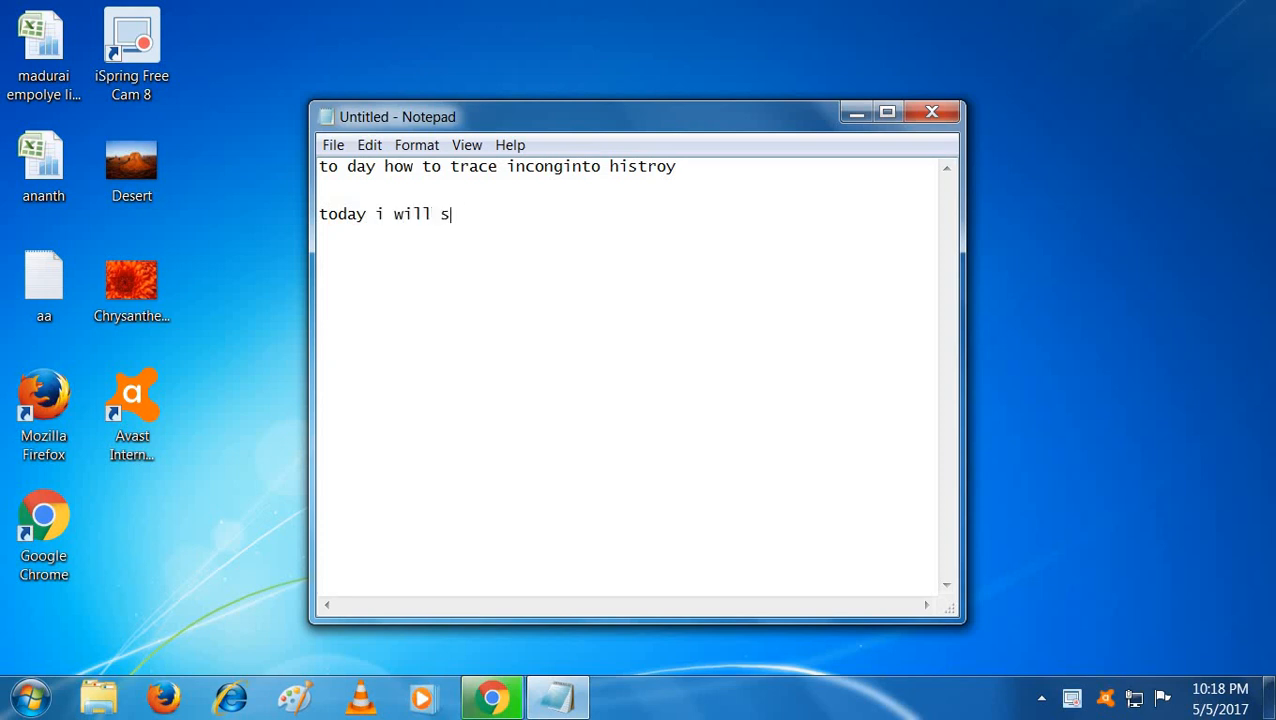
pyautogui.write('how you')
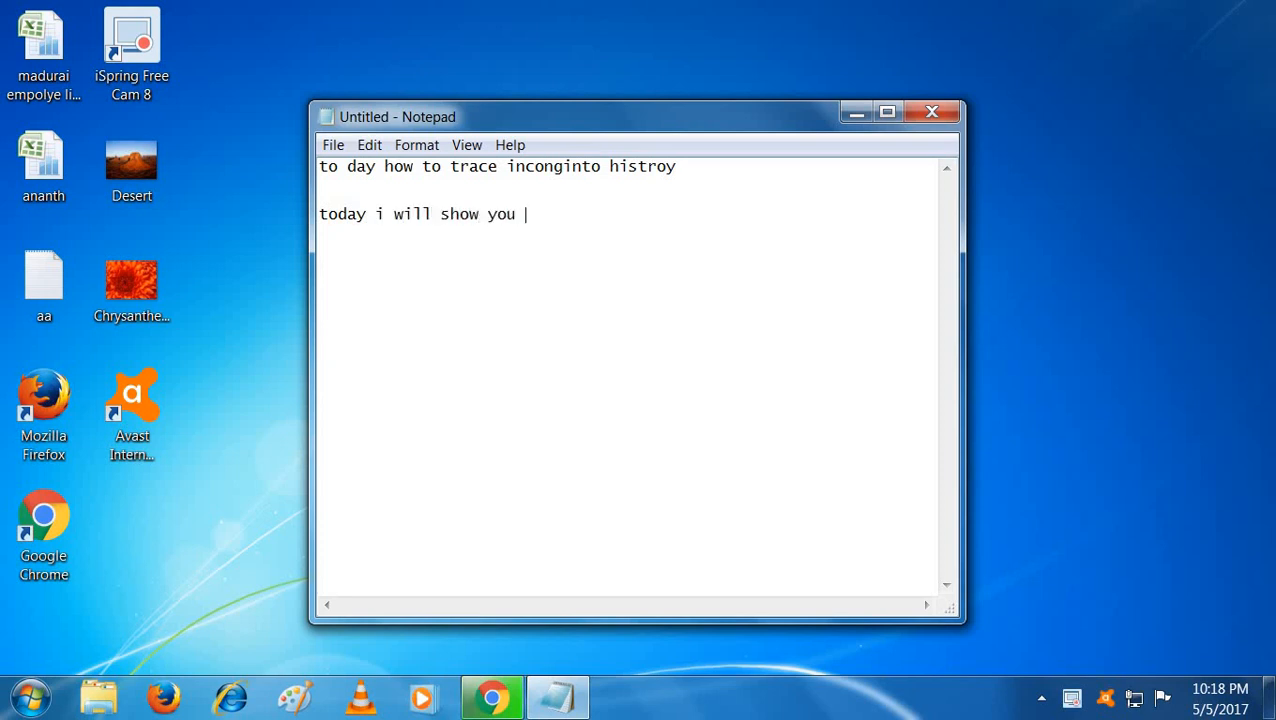
pyautogui.write('in the sio')
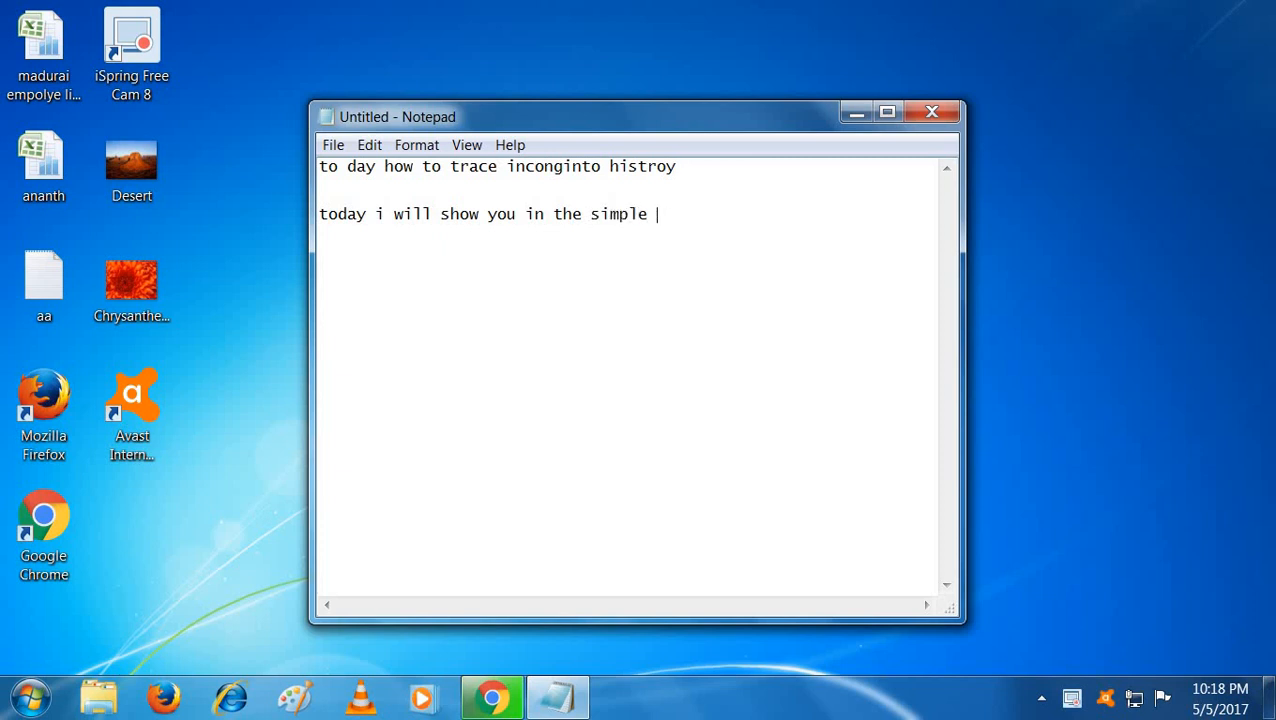
pyautogui.write('stepss')
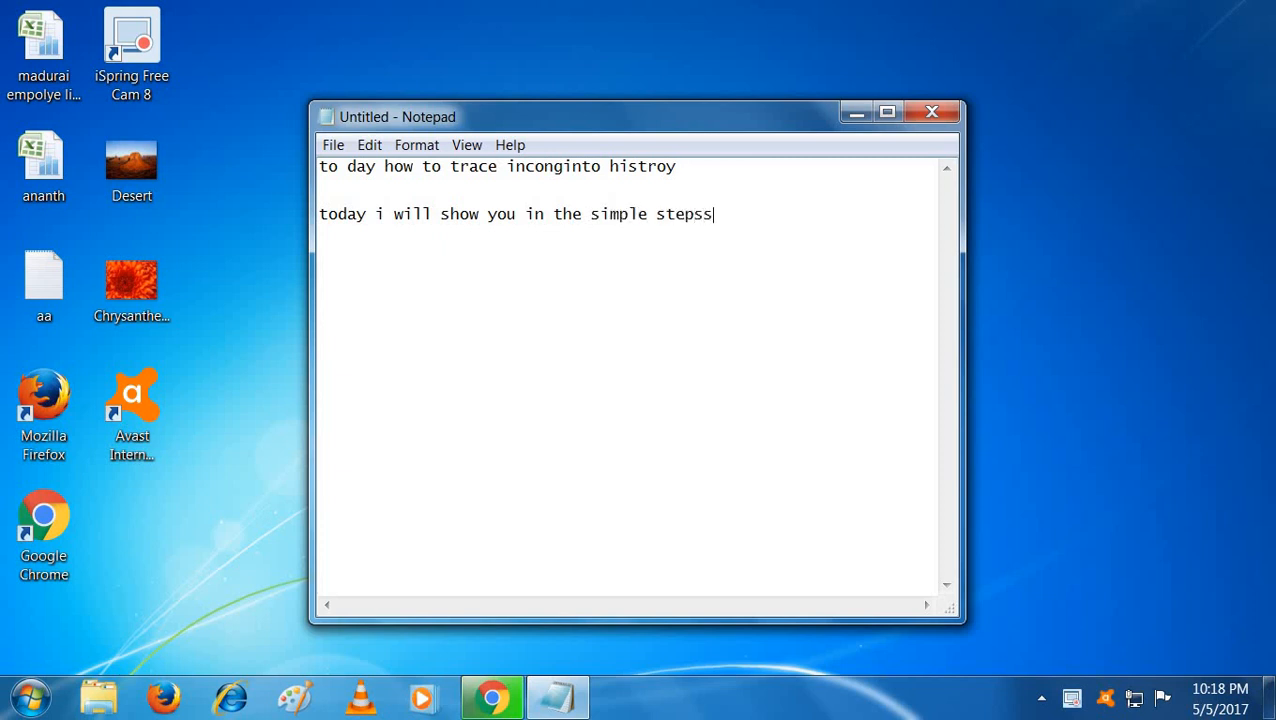
pyautogui.press('enter')
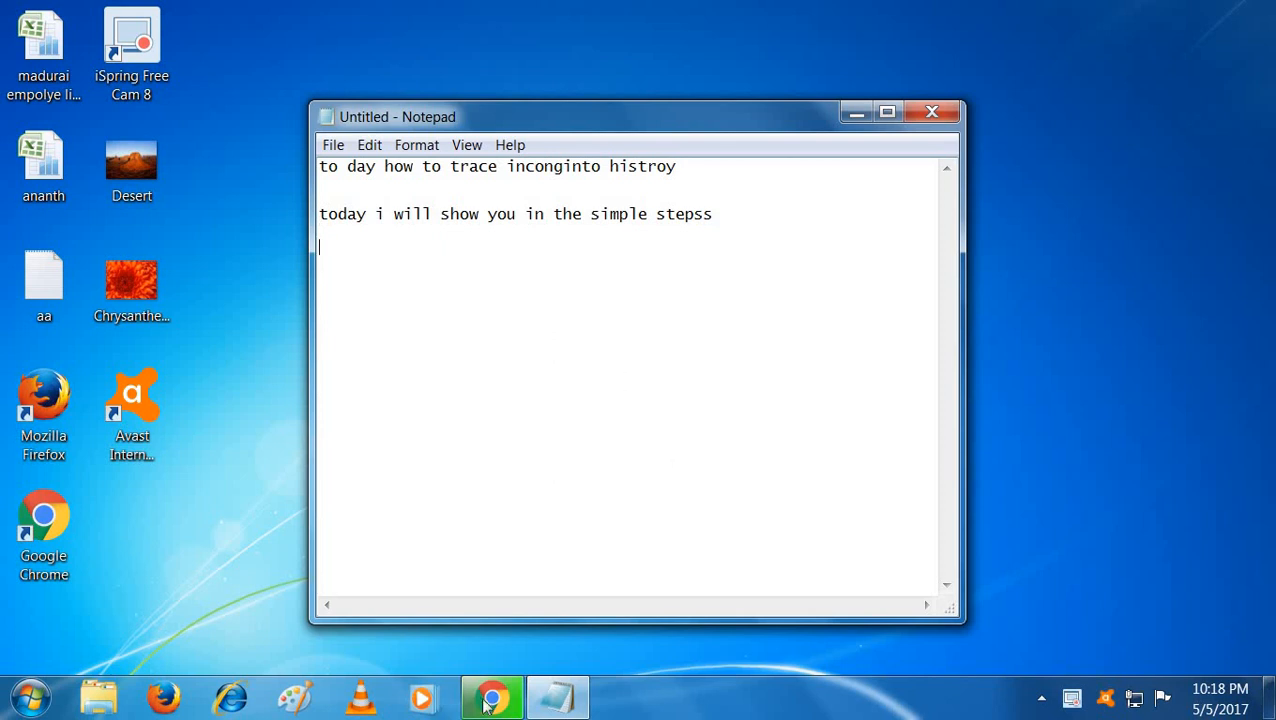
# Step: Switch to Chrome's extensions page and allow Off The Record History in incognito
pyautogui.click(490, 696)
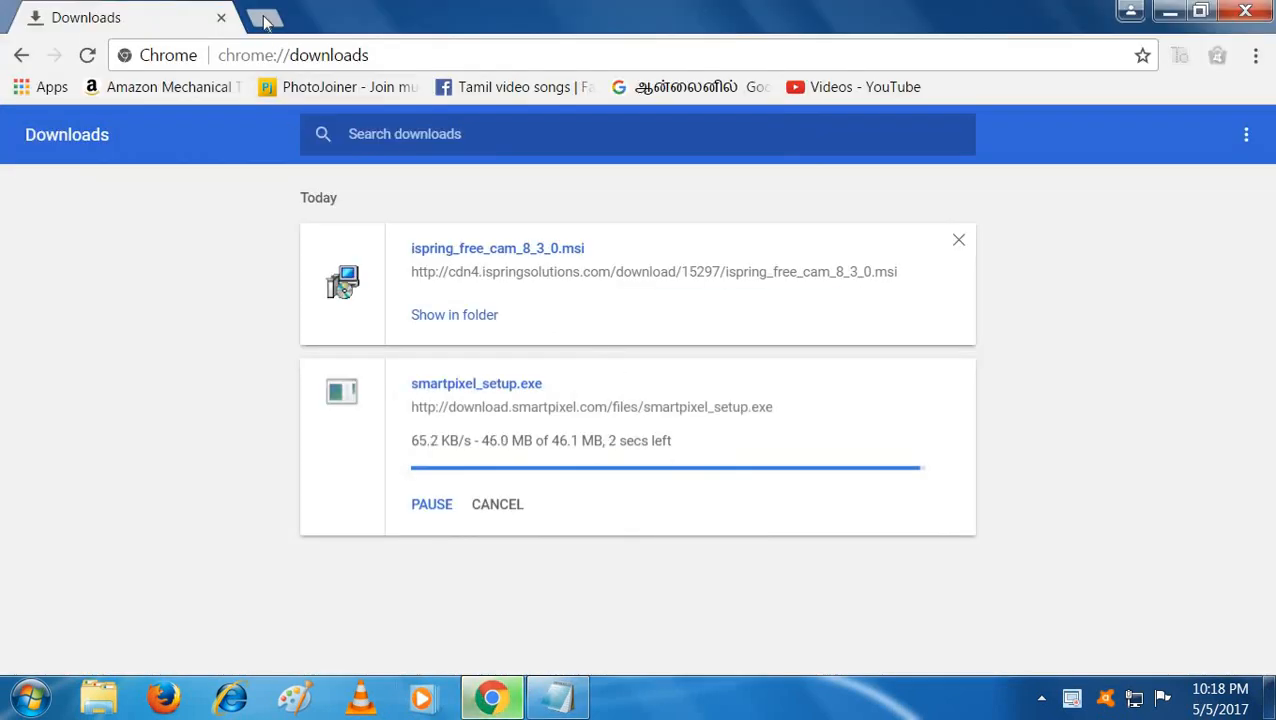
pyautogui.write('e://extensions')
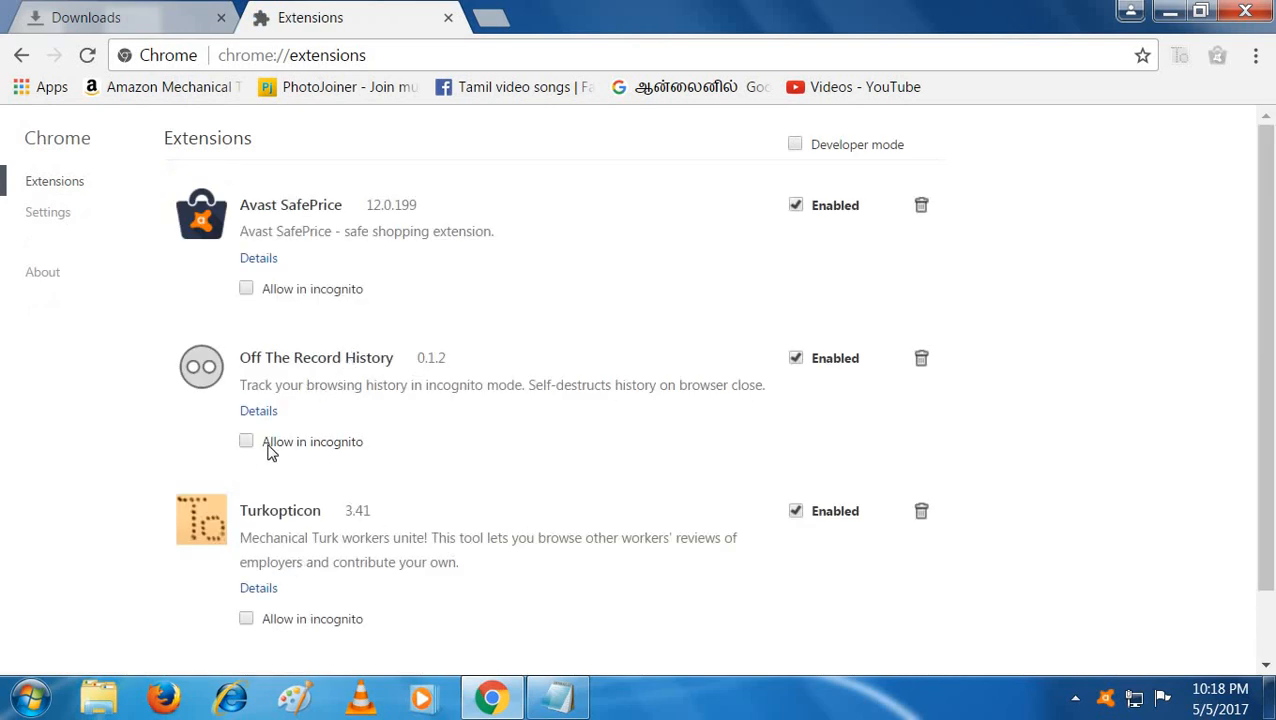
pyautogui.click(246, 442)
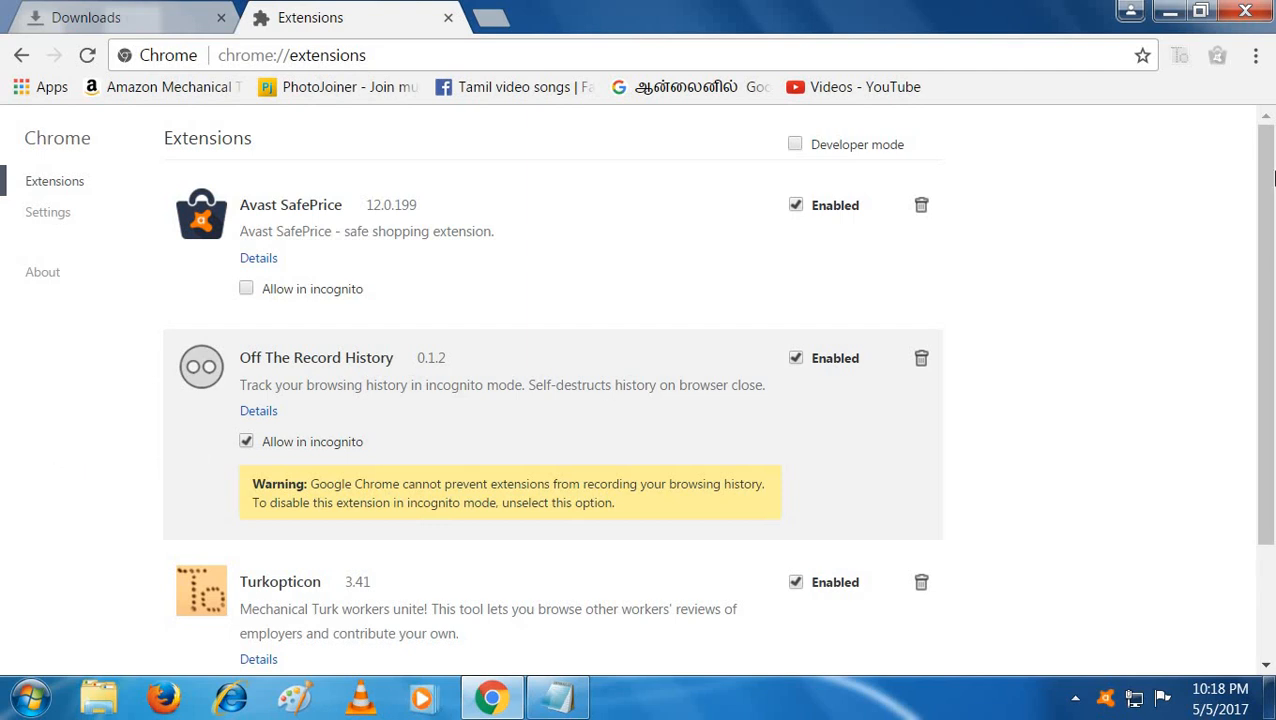
# Step: Browse the toolbar extension icons and leave the browser's main menu open
pyautogui.click(1256, 56)
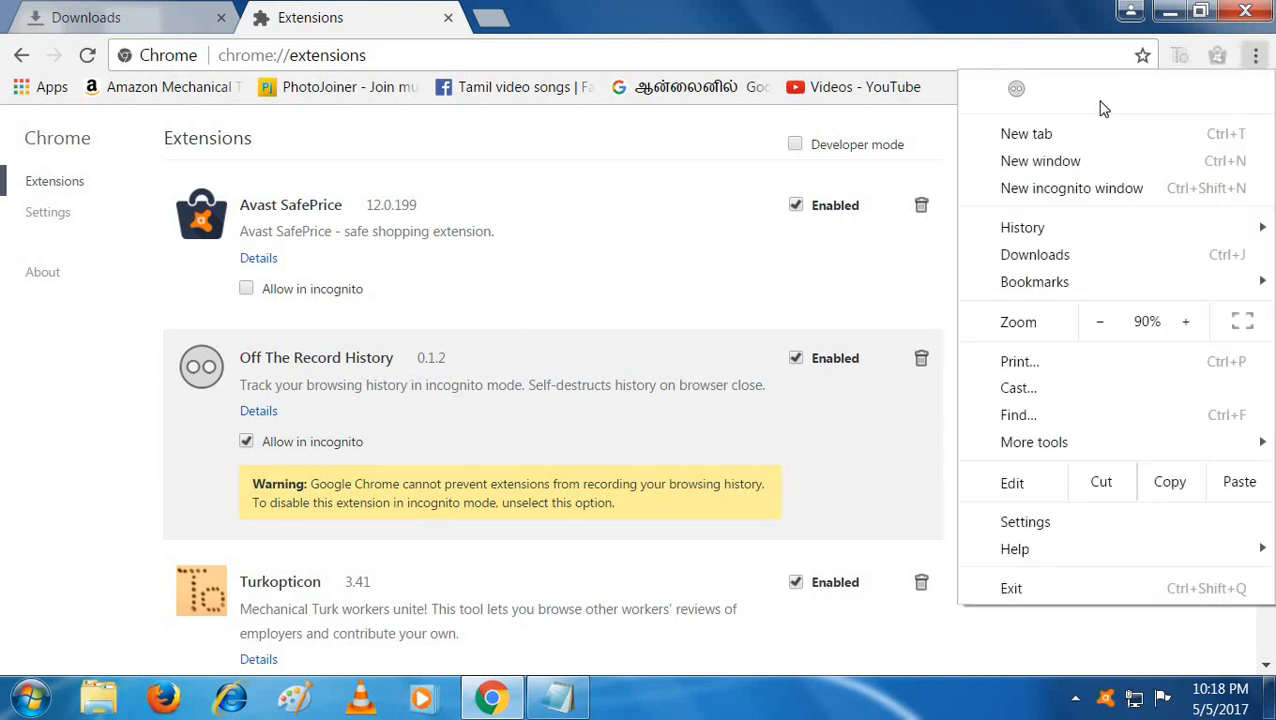
pyautogui.click(1216, 56)
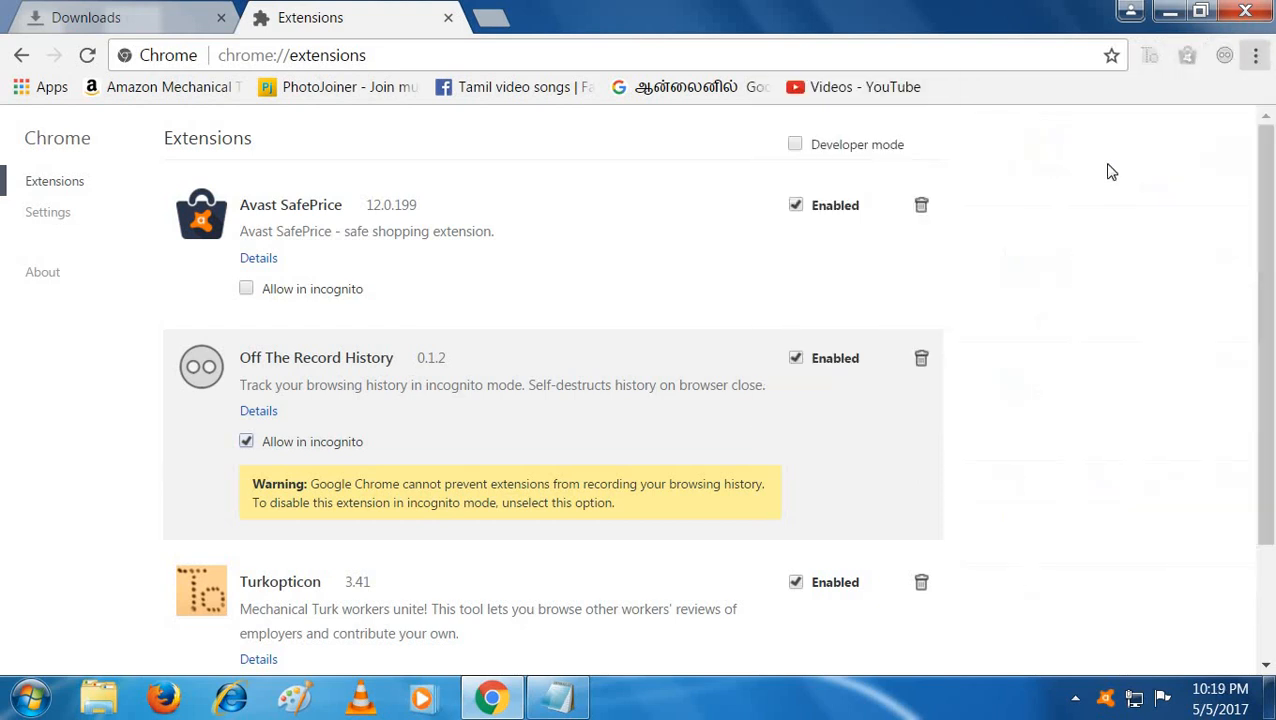
pyautogui.click(1218, 56)
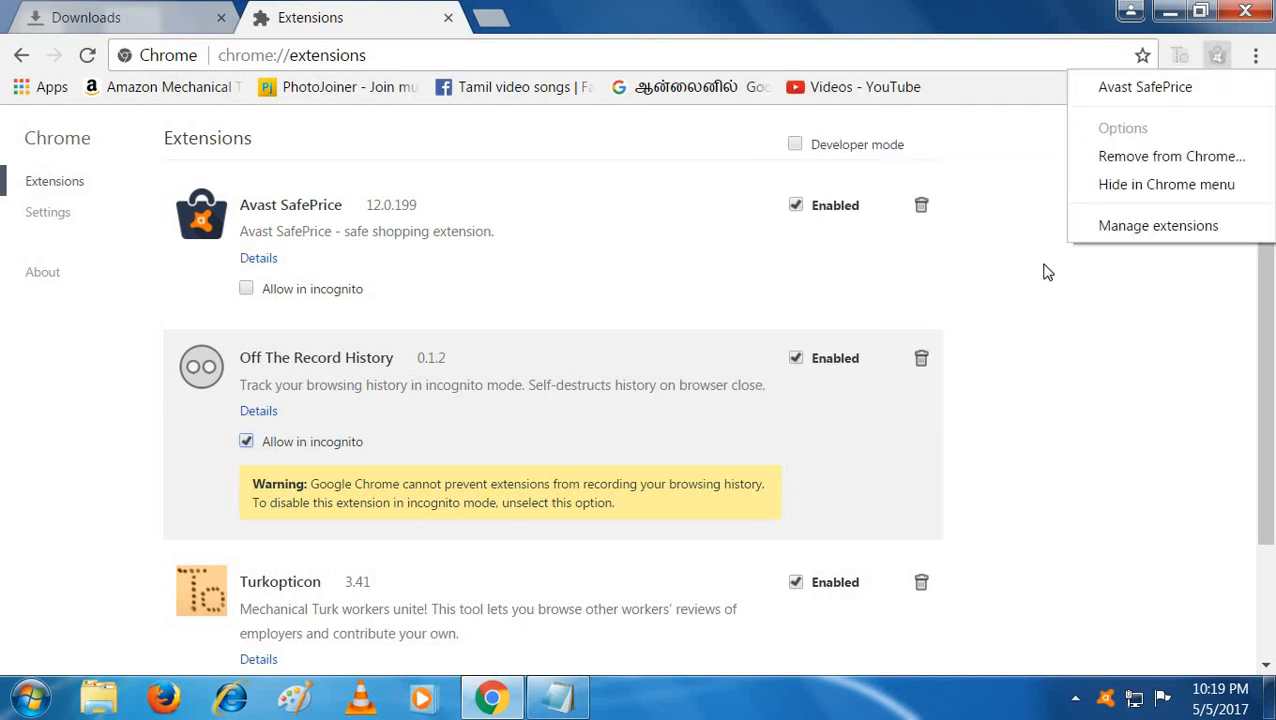
pyautogui.click(1256, 56)
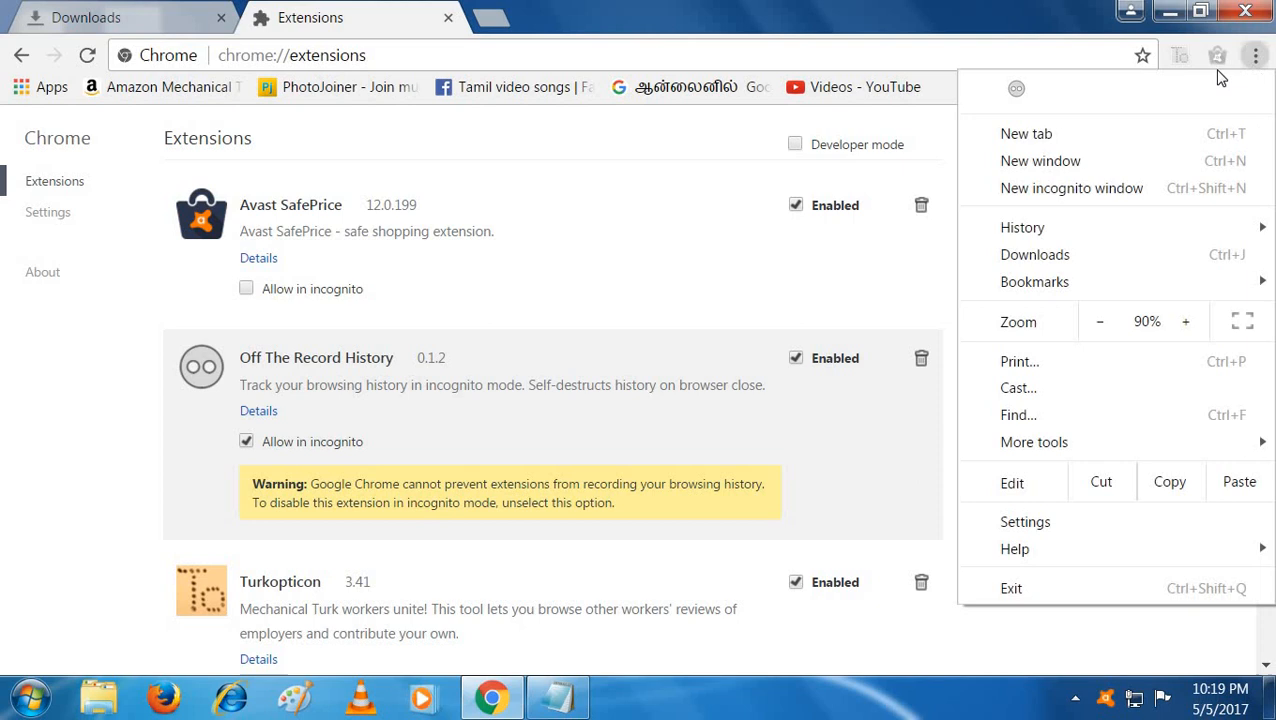
# Step: Start a new incognito window and search india to reach the Wikipedia page
pyautogui.click(1026, 132)
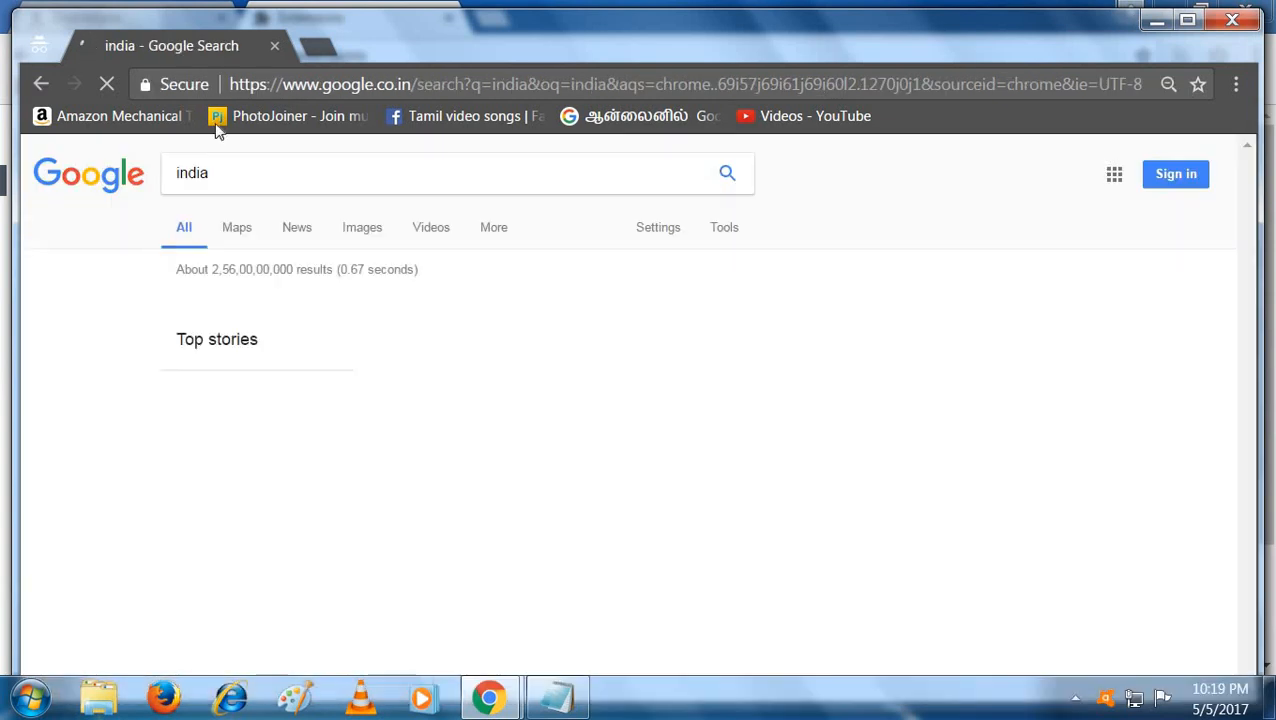
pyautogui.scroll(-3)
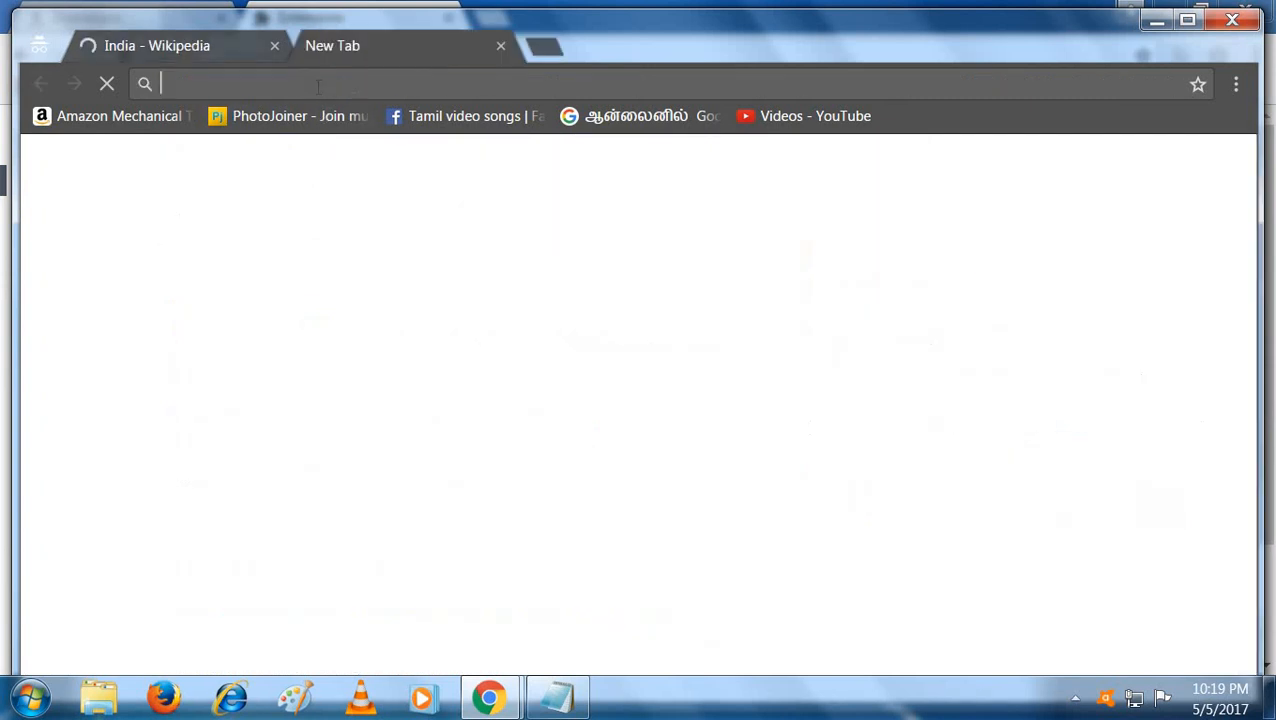
# Step: Search usa and load USA.gov's About the United States page
pyautogui.write('usa')
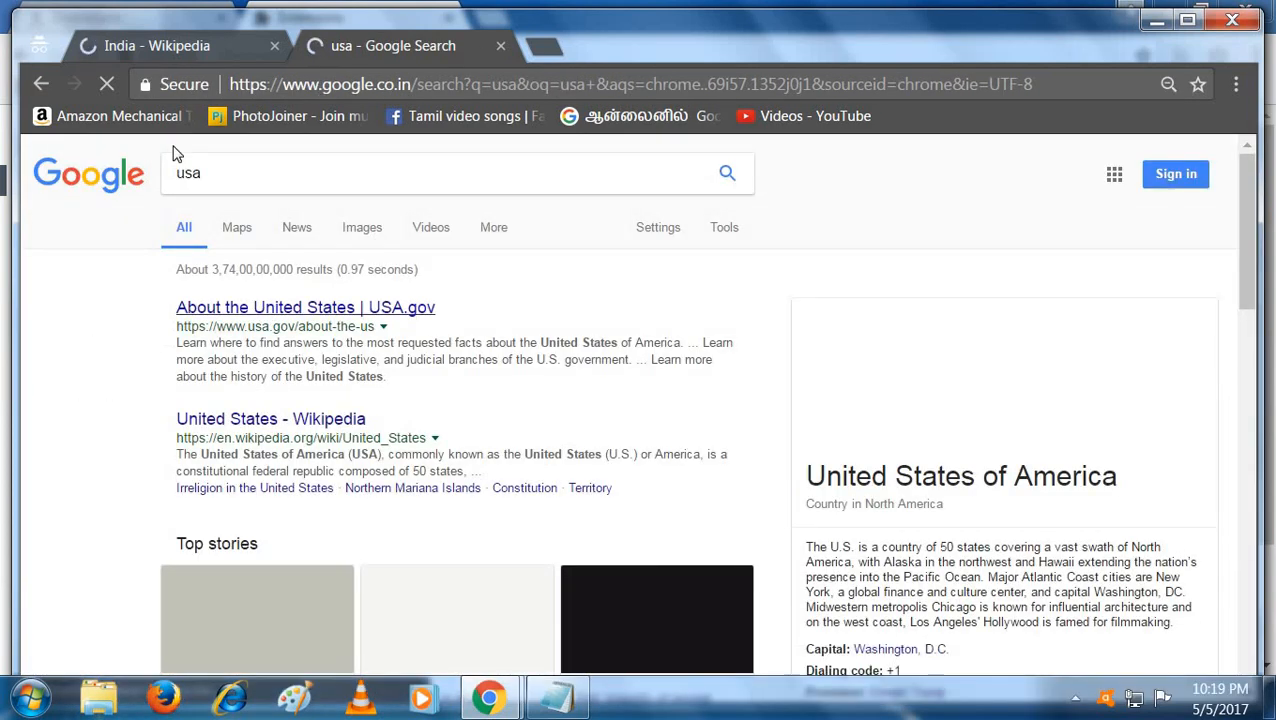
pyautogui.click(304, 308)
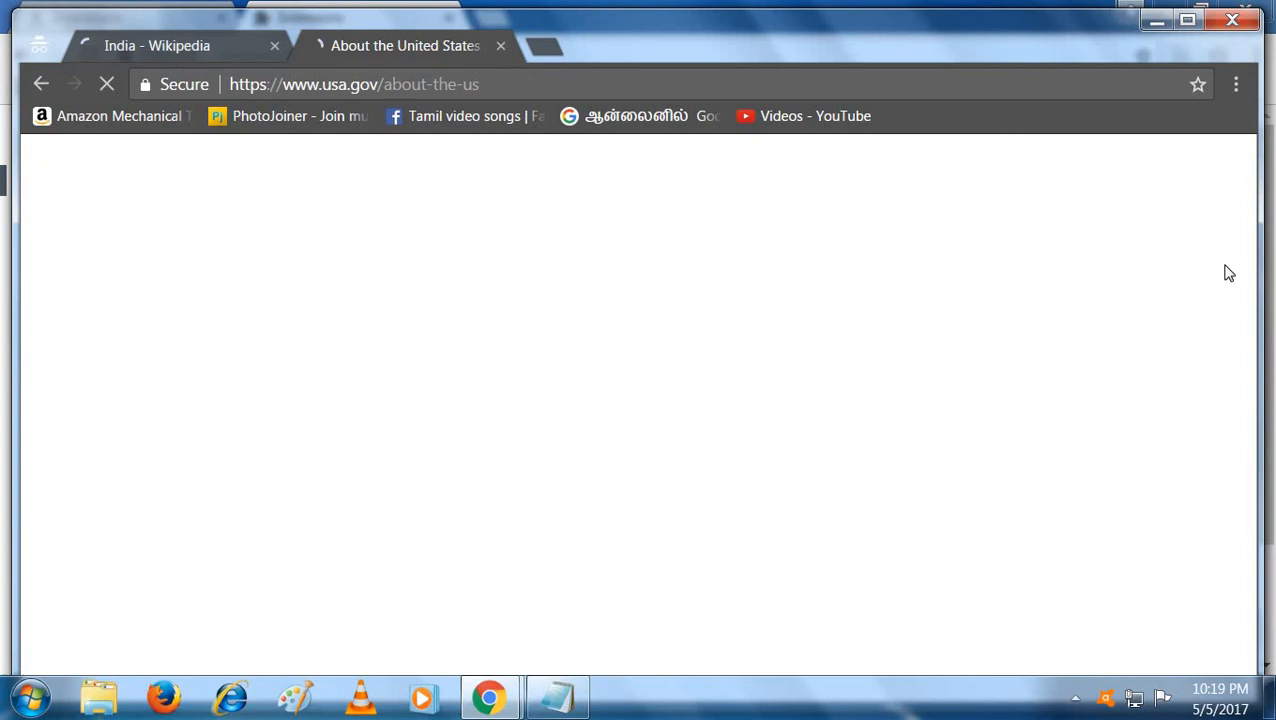
pyautogui.click(1236, 84)
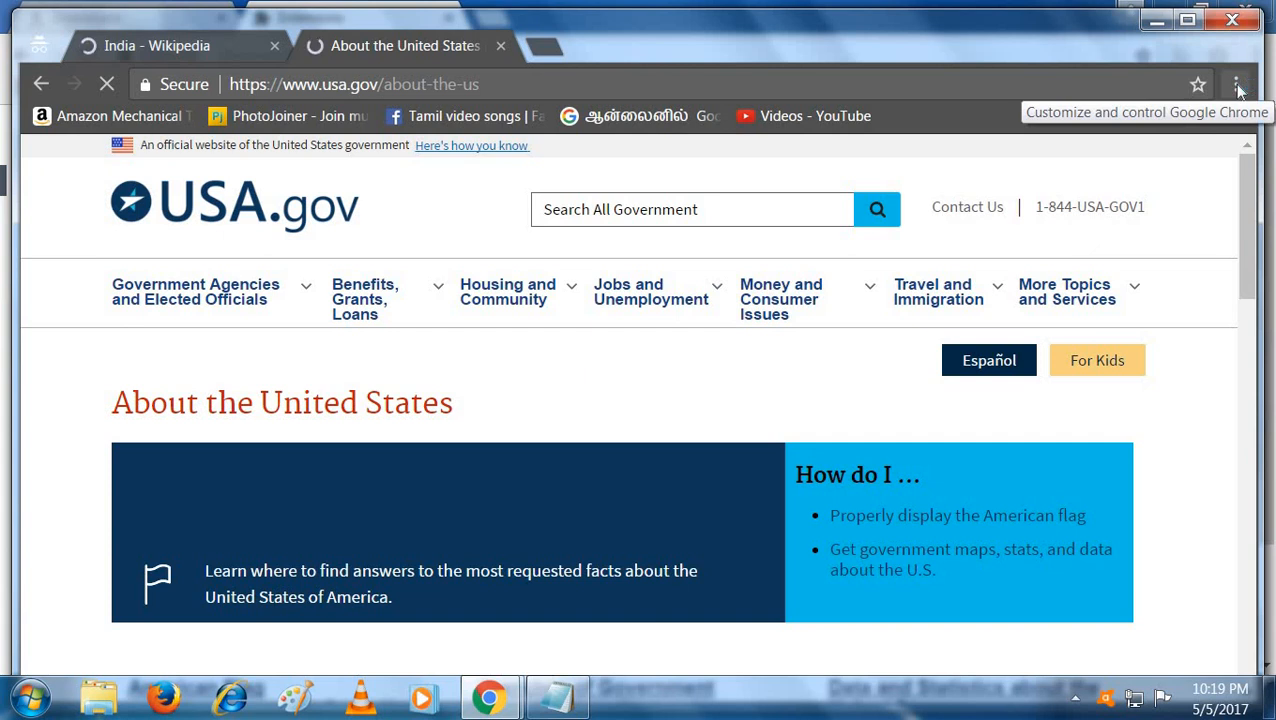
# Step: Pin the Off The Record History icon to the toolbar for quick access
pyautogui.click(1236, 84)
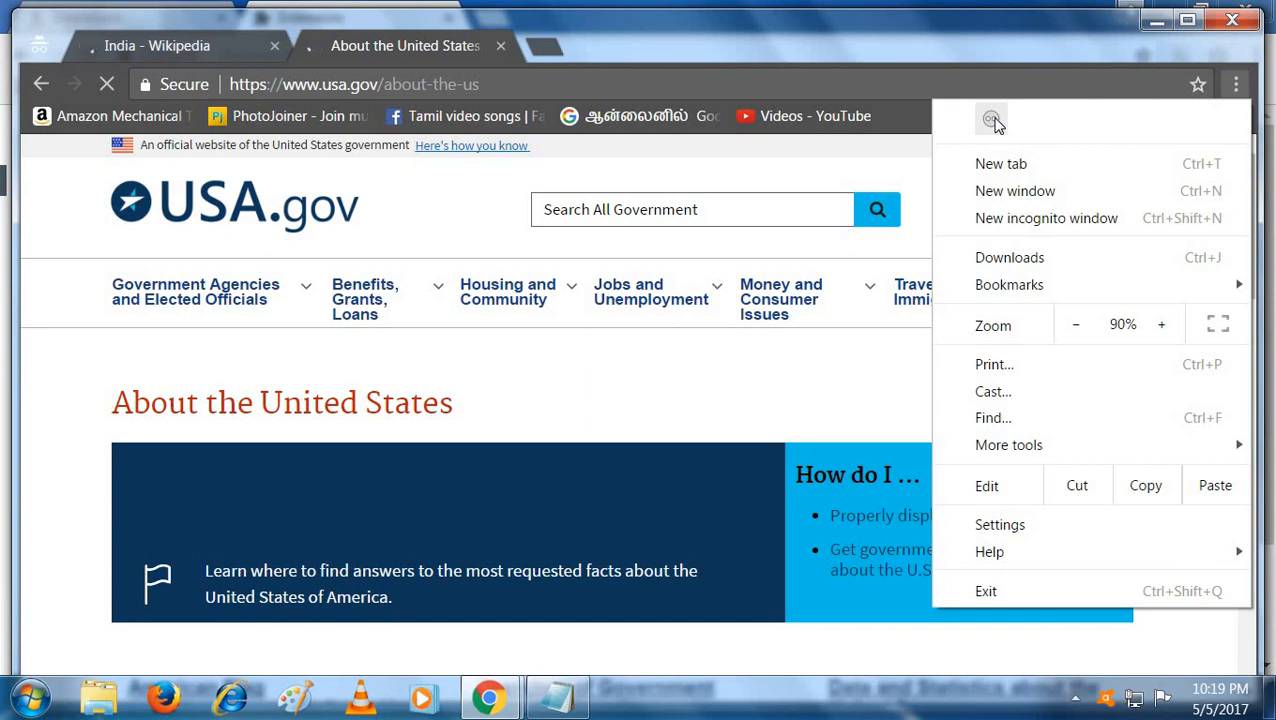
pyautogui.moveTo(996, 128)
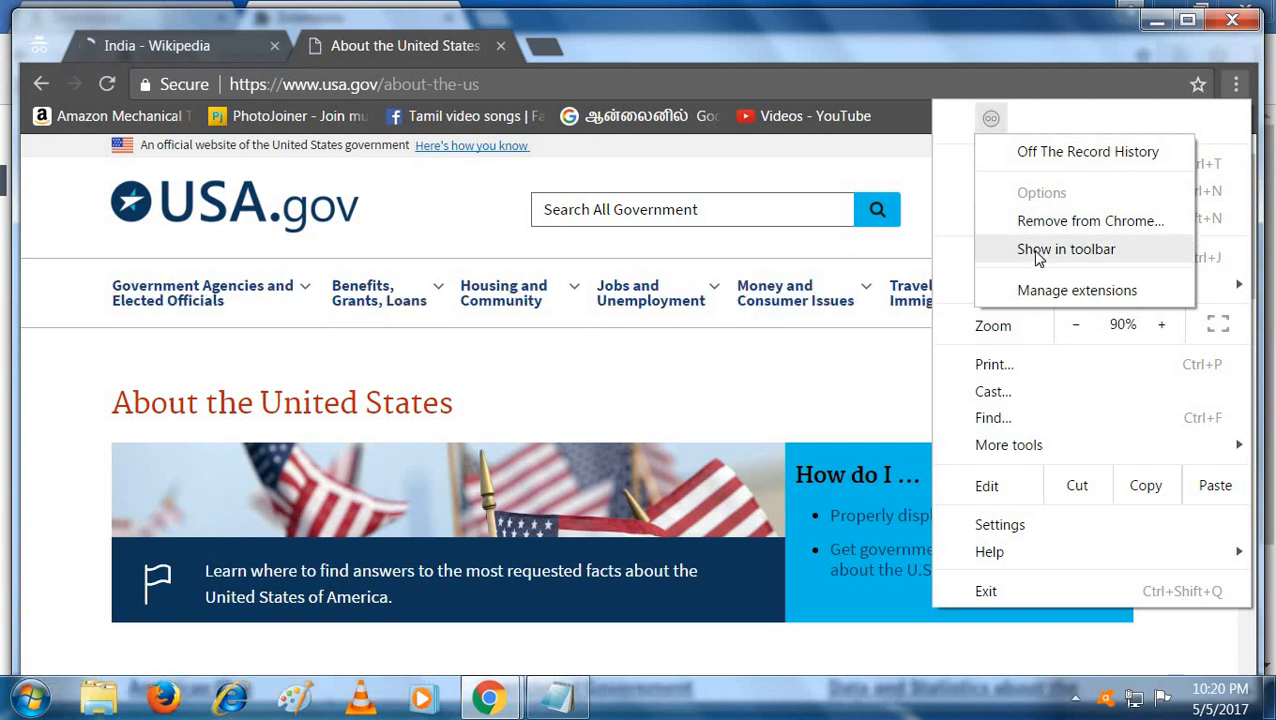
pyautogui.click(1066, 248)
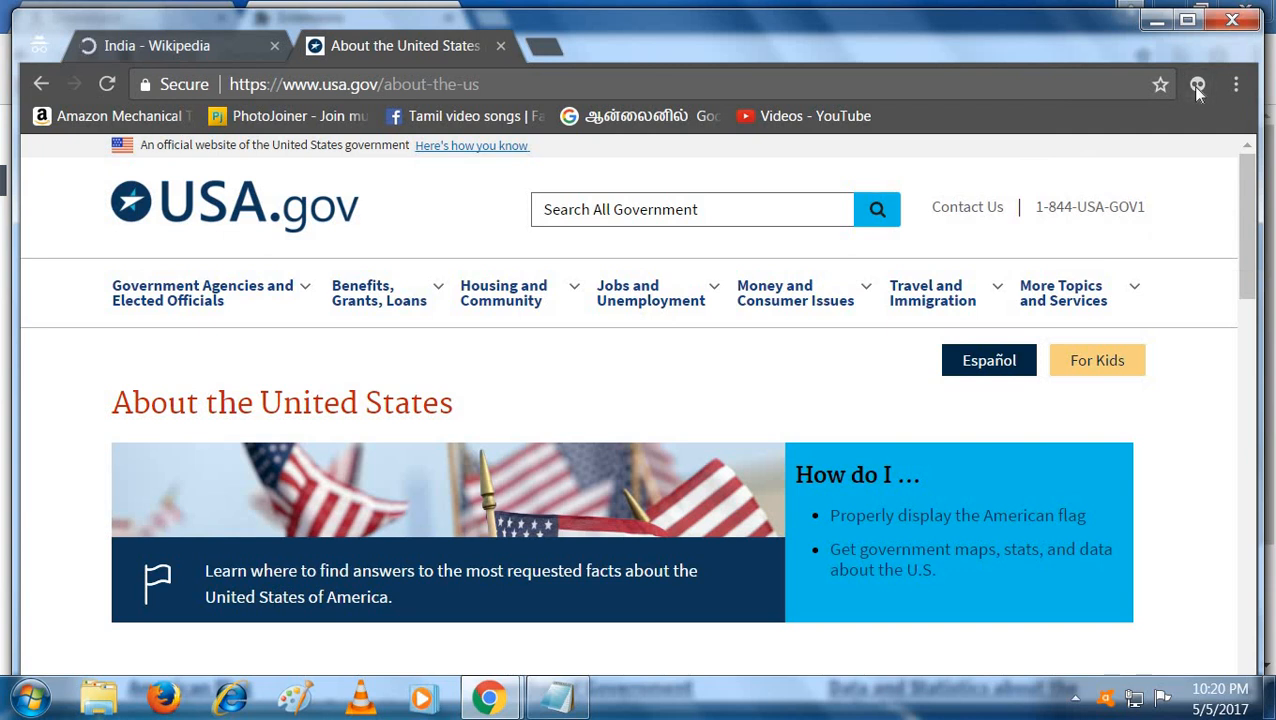
# Step: Show the extension's full incognito history: India Wikipedia, USA.gov, india search
pyautogui.click(1196, 84)
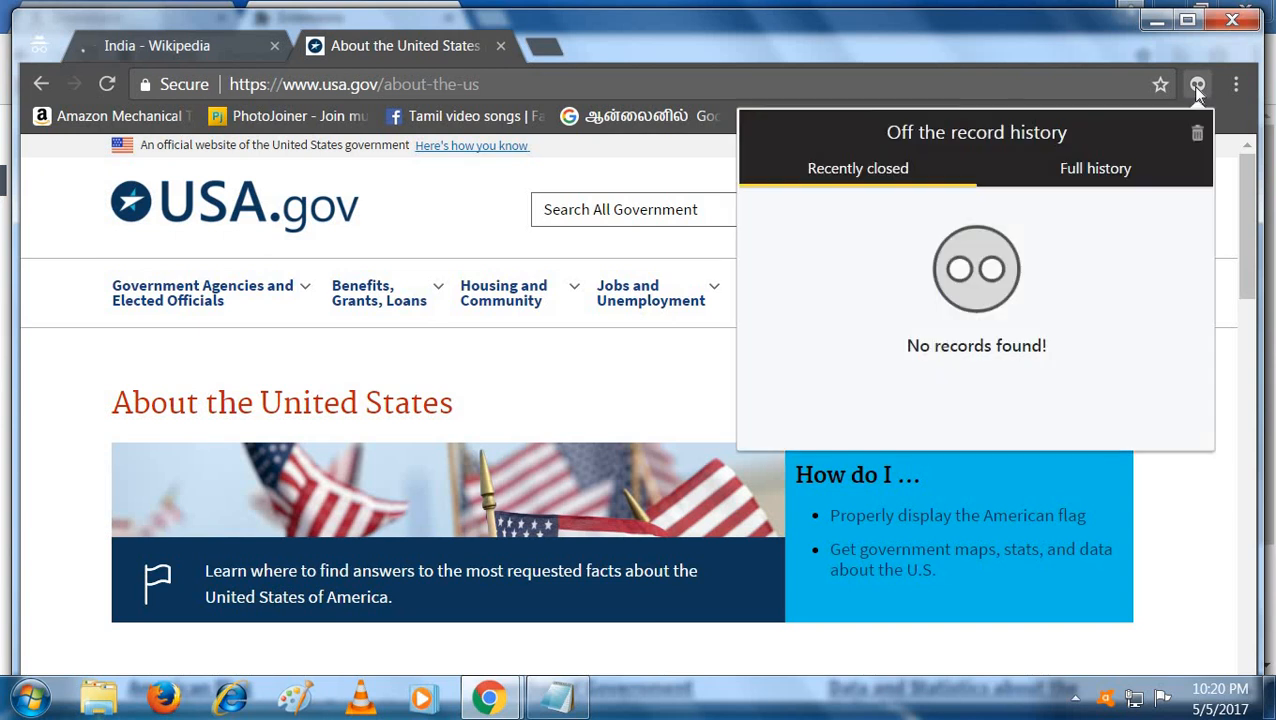
pyautogui.click(1096, 168)
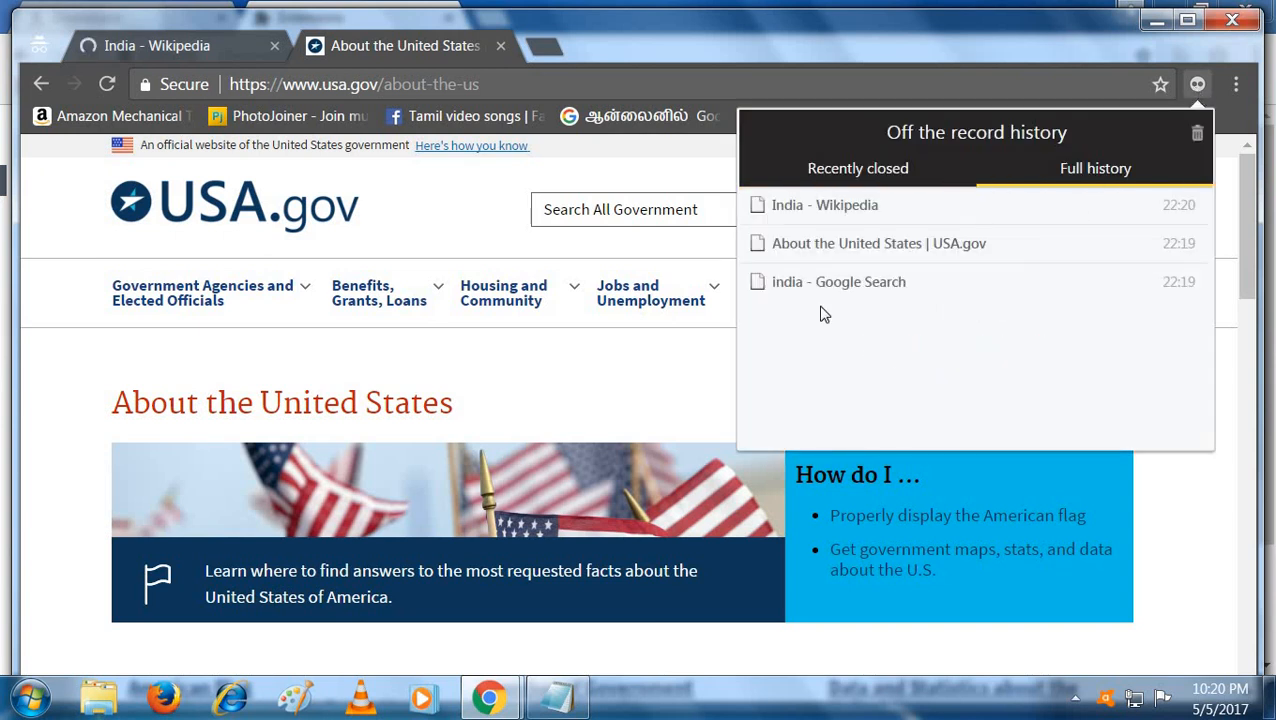